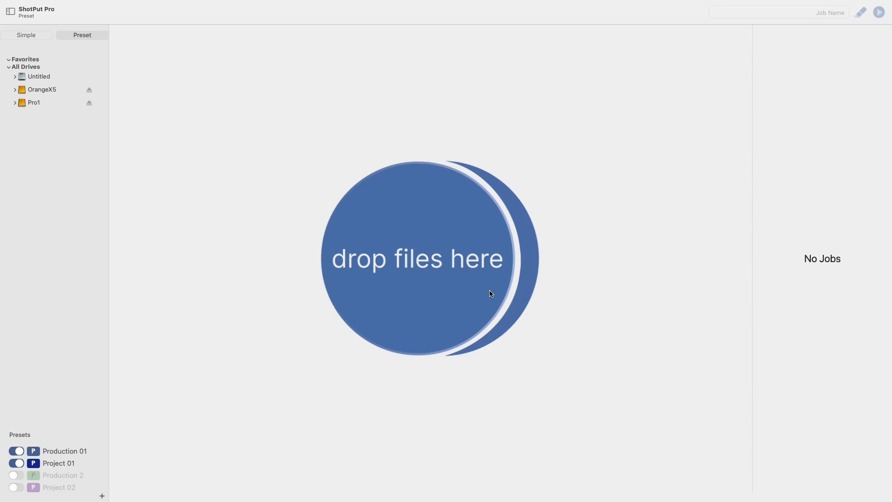
pyautogui.moveTo(95, 6)
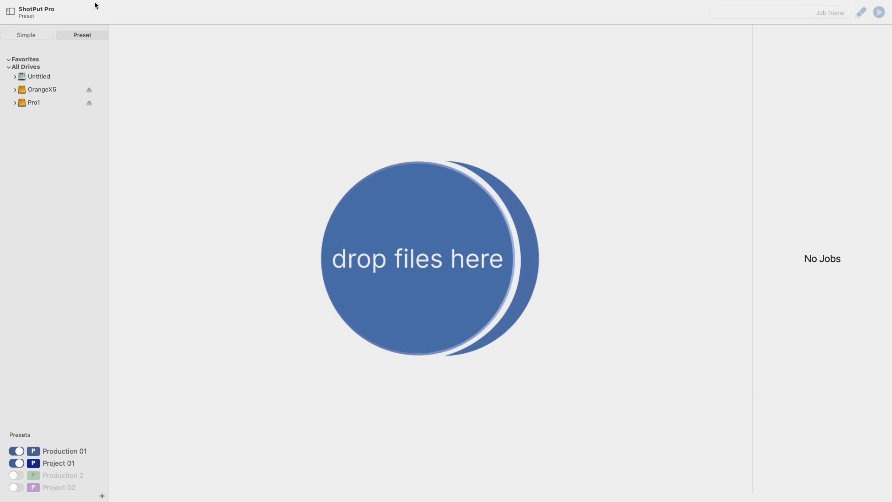
# - Reveal the View Job History option from the History menu
pyautogui.click(99, 5)
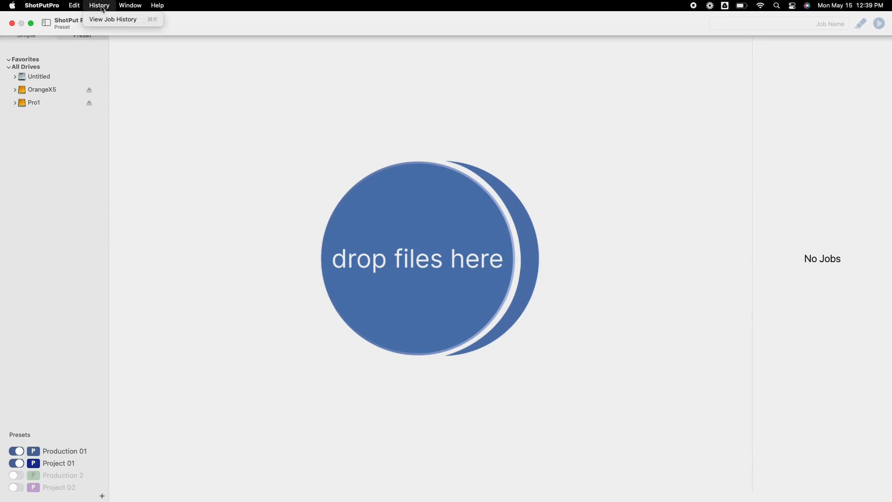
pyautogui.moveTo(113, 19)
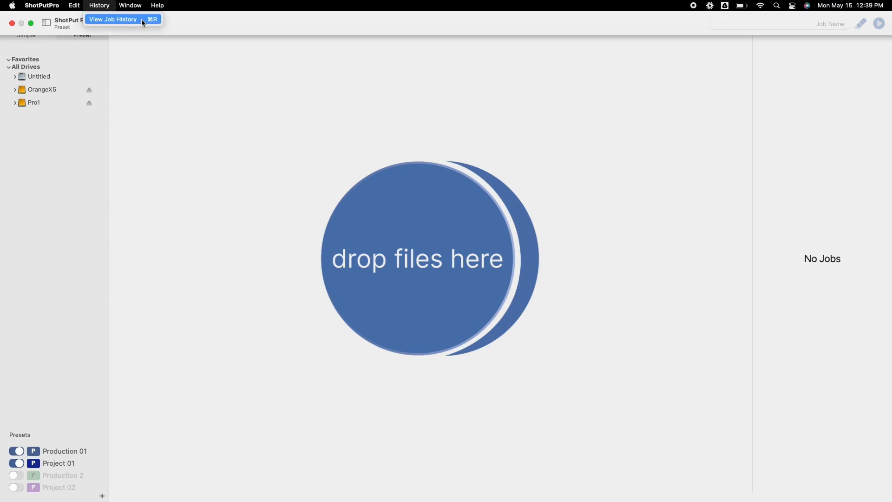
# - Open Job History, leaving job retention at 3 months, to show job A001C001's details
pyautogui.click(113, 18)
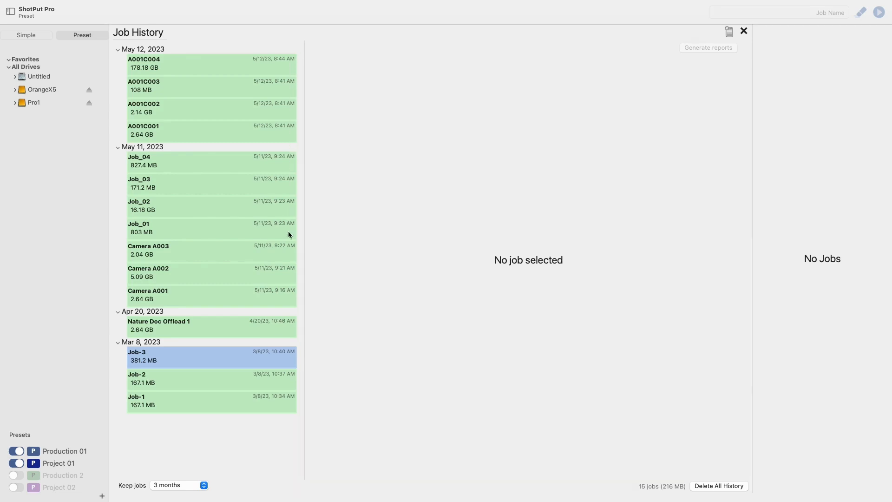
pyautogui.moveTo(292, 421)
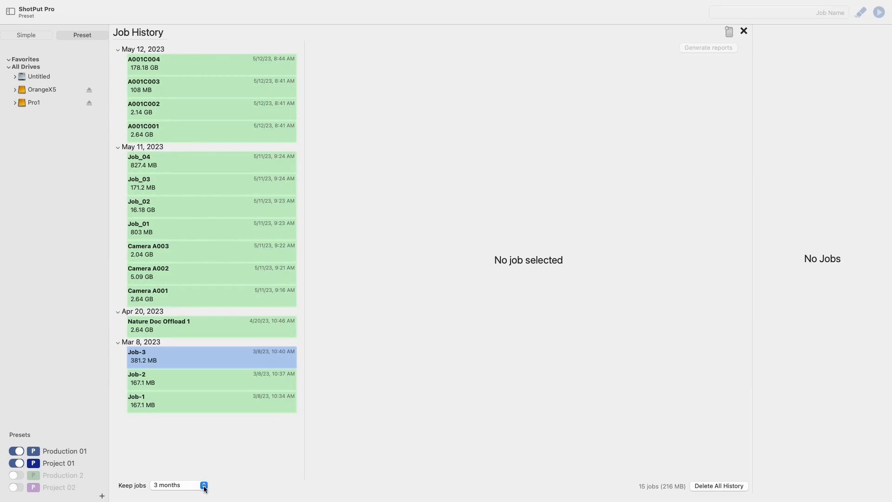
pyautogui.click(177, 485)
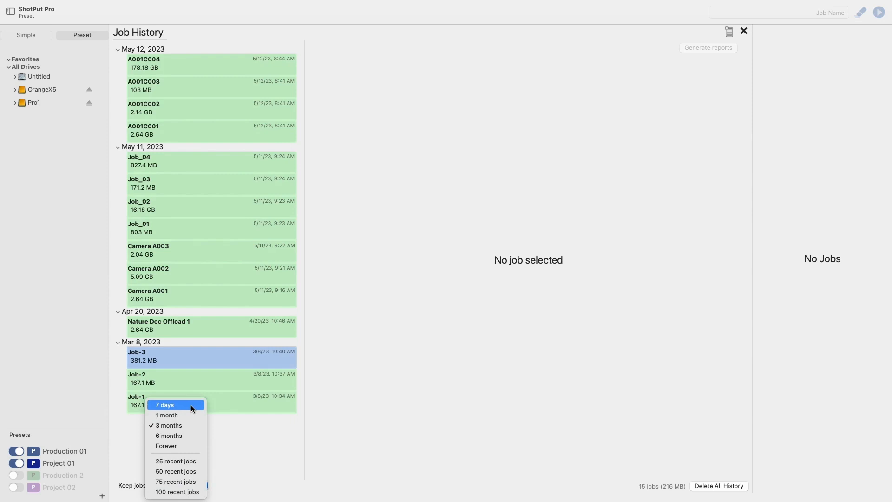
pyautogui.moveTo(165, 445)
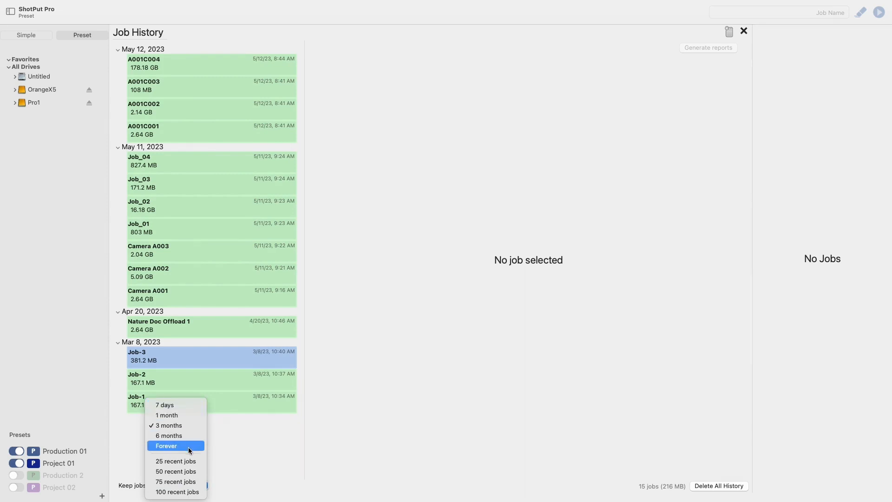
pyautogui.moveTo(324, 386)
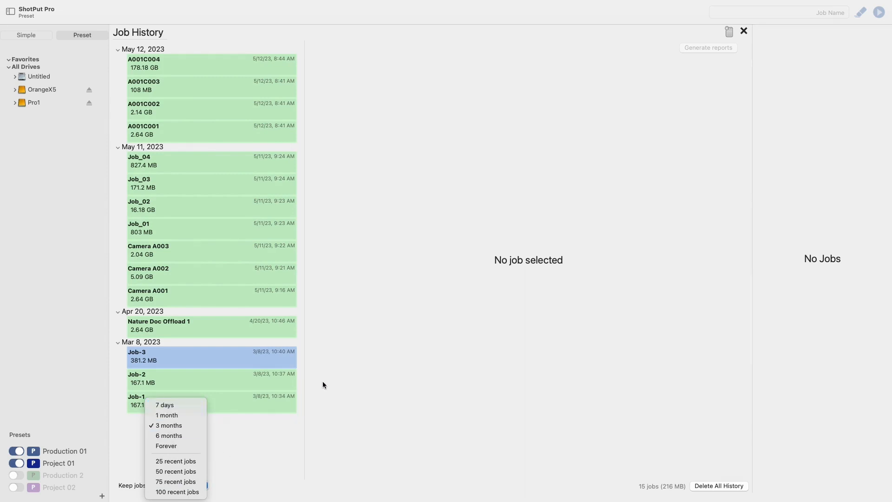
pyautogui.click(167, 425)
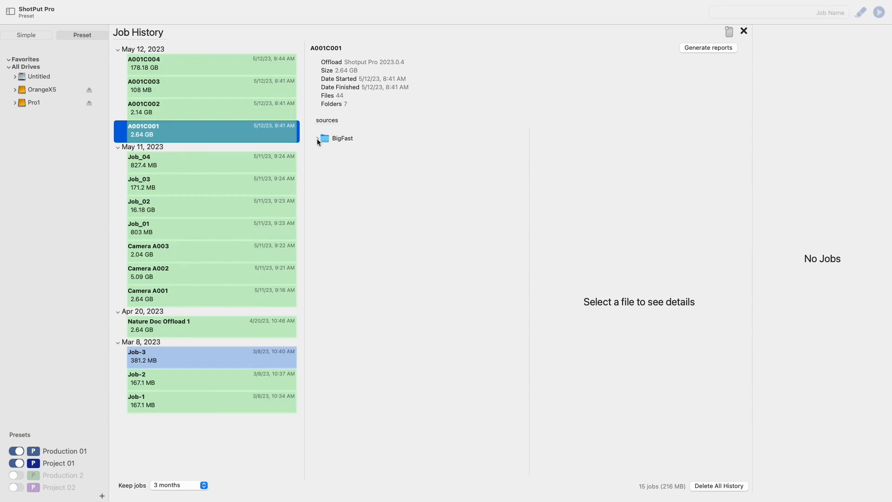
# - Expand BigFast, view clip C0003.MXF, and step through its thumbnails to 4 of 4
pyautogui.click(318, 139)
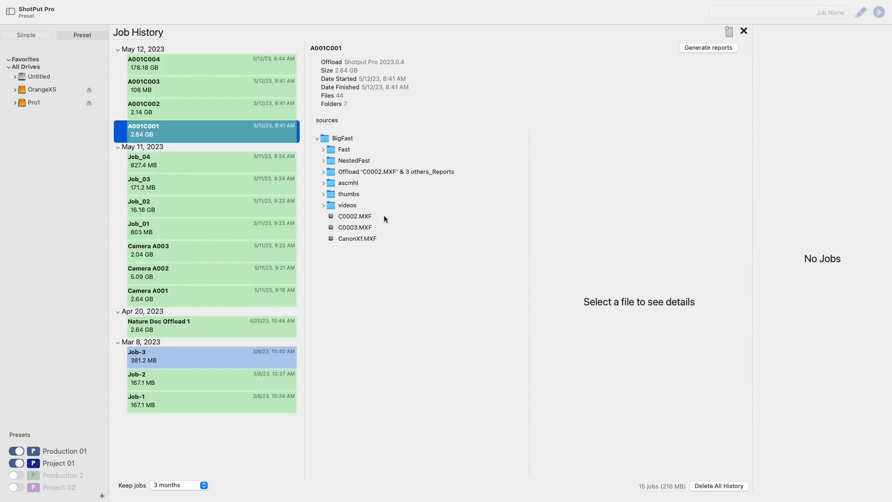
pyautogui.click(356, 228)
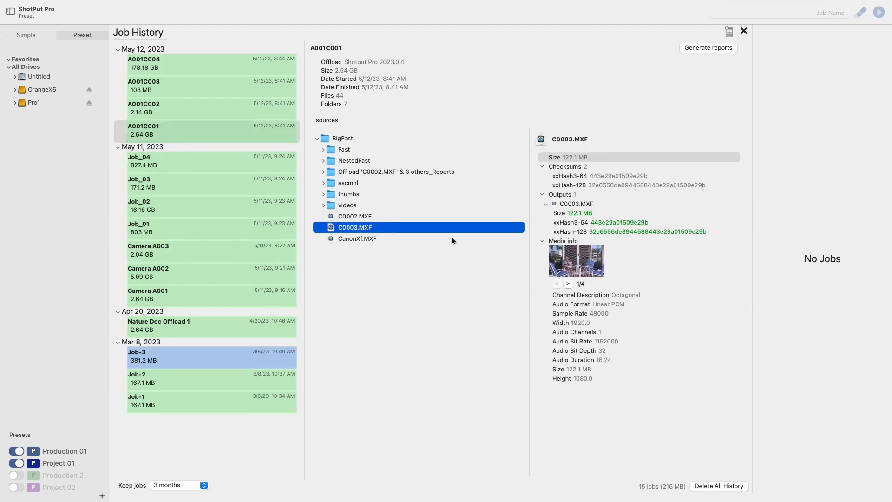
pyautogui.click(567, 284)
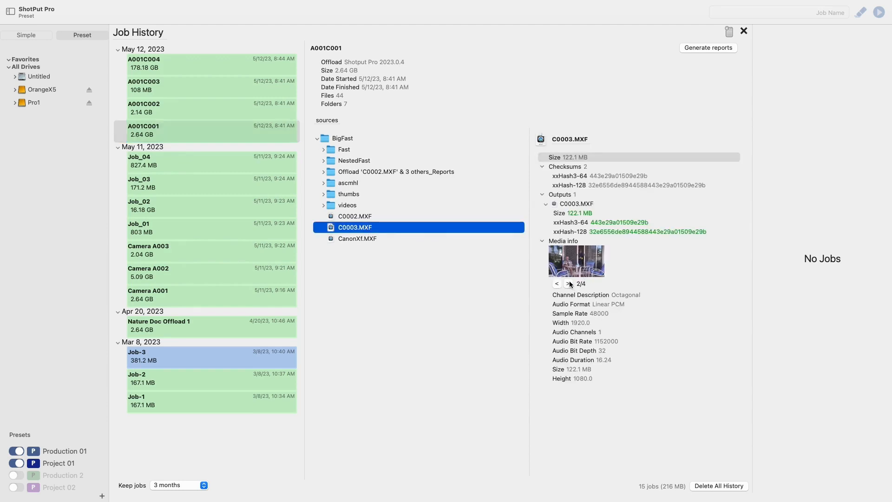
pyautogui.click(568, 284)
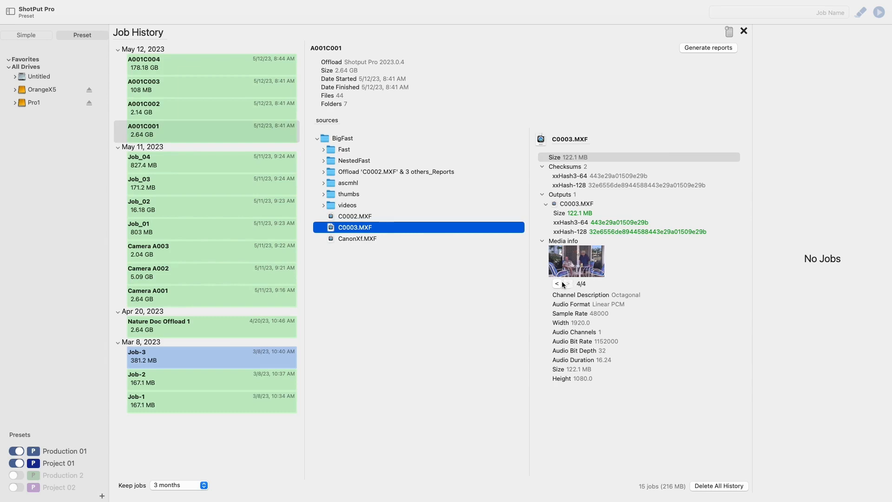
pyautogui.moveTo(664, 272)
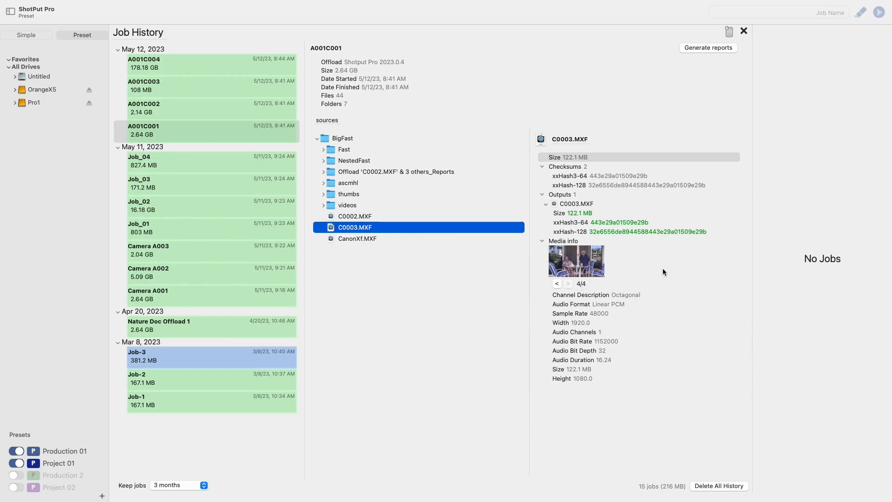
pyautogui.moveTo(734, 101)
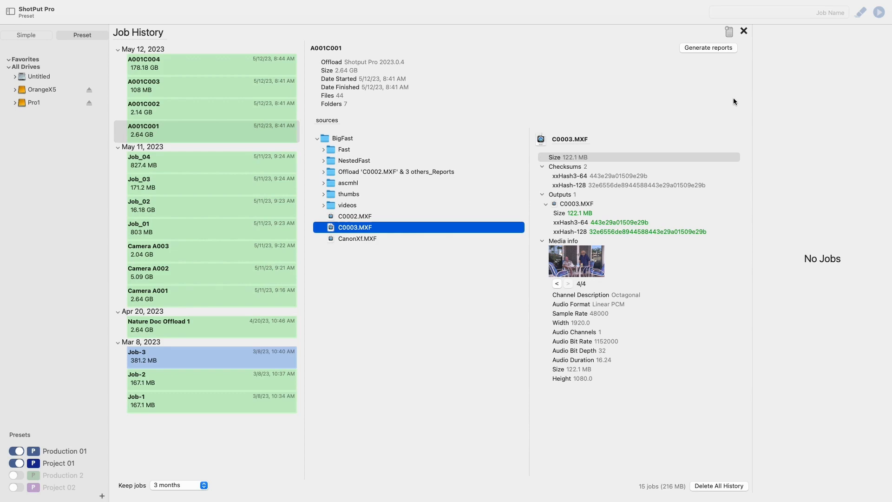
pyautogui.moveTo(733, 55)
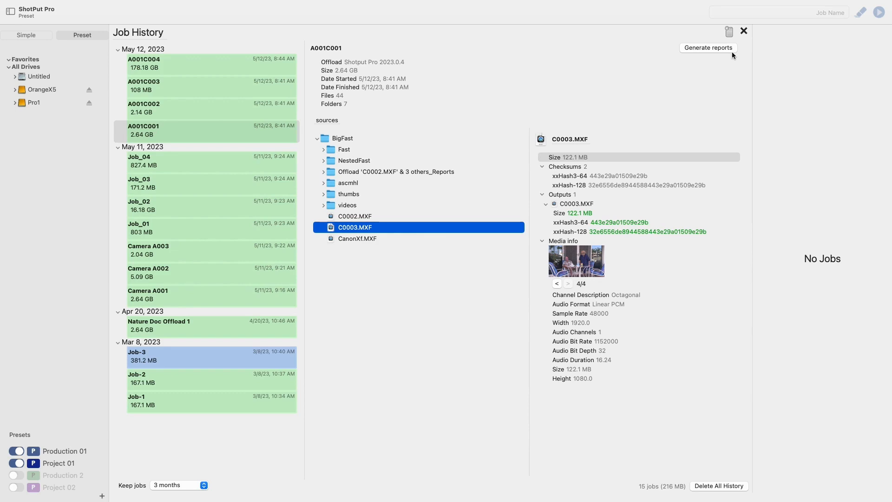
# - Open Report Options for A001C001 with PDF, thumbnails and TXT selected, CSV excluded
pyautogui.click(708, 47)
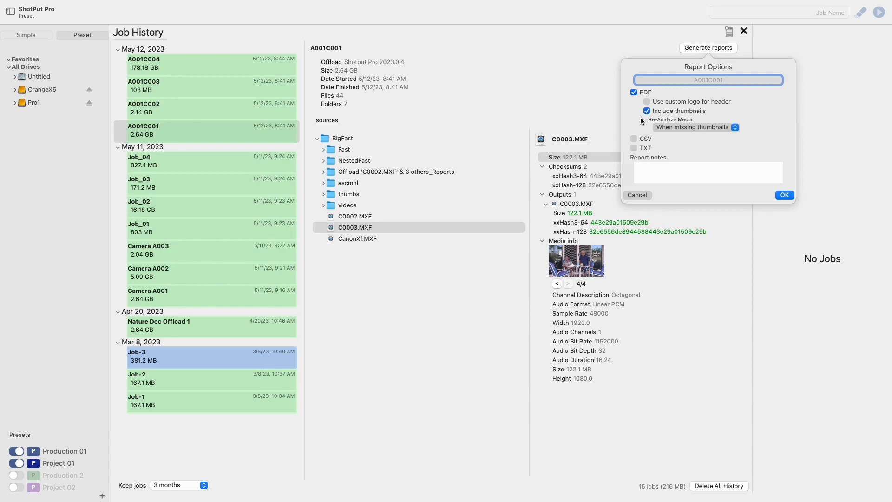
pyautogui.moveTo(643, 120)
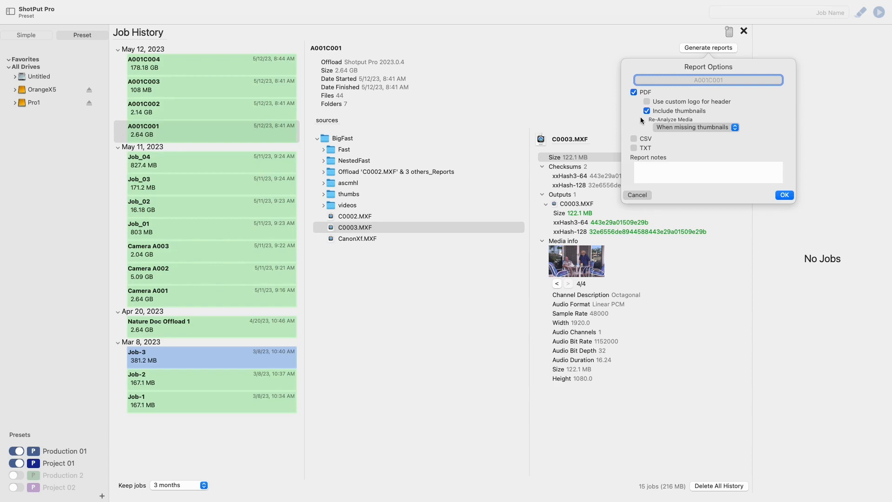
pyautogui.click(708, 80)
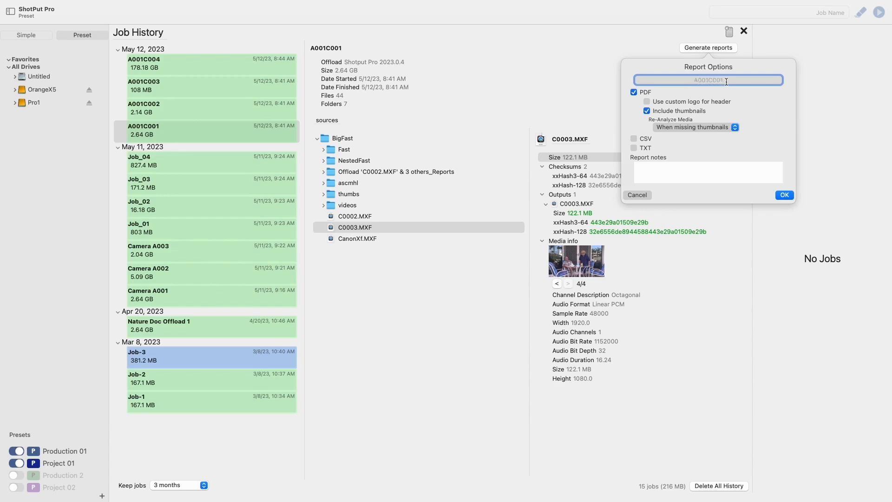
pyautogui.moveTo(730, 93)
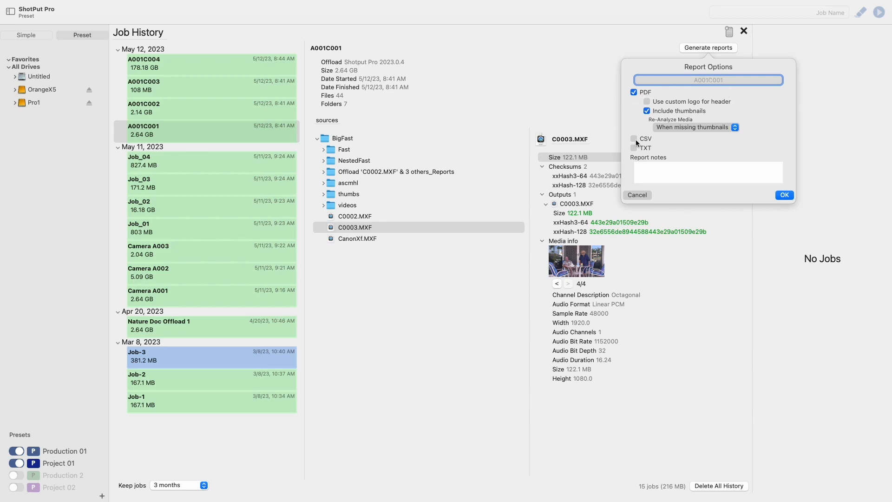
pyautogui.click(634, 148)
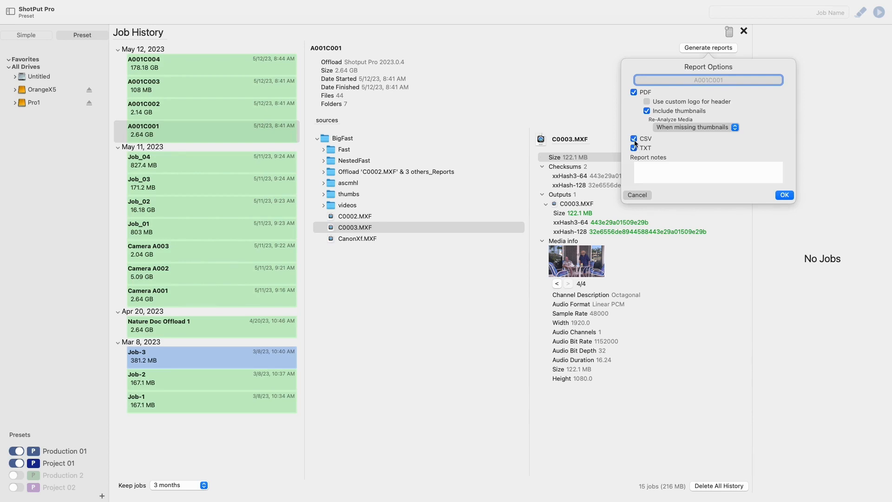
pyautogui.click(633, 139)
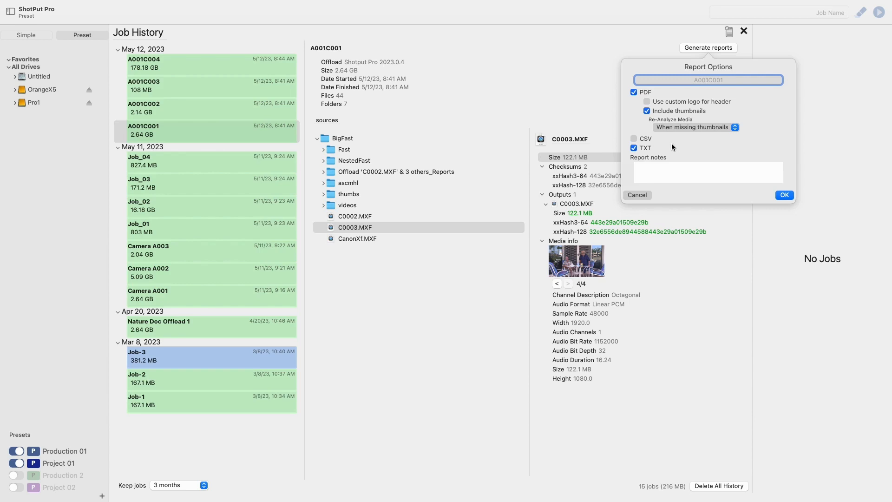
pyautogui.moveTo(671, 146)
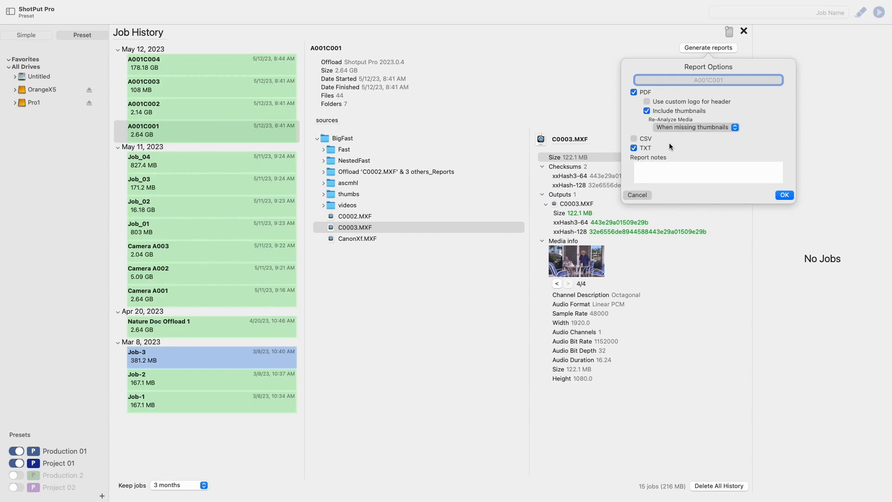
pyautogui.moveTo(670, 145)
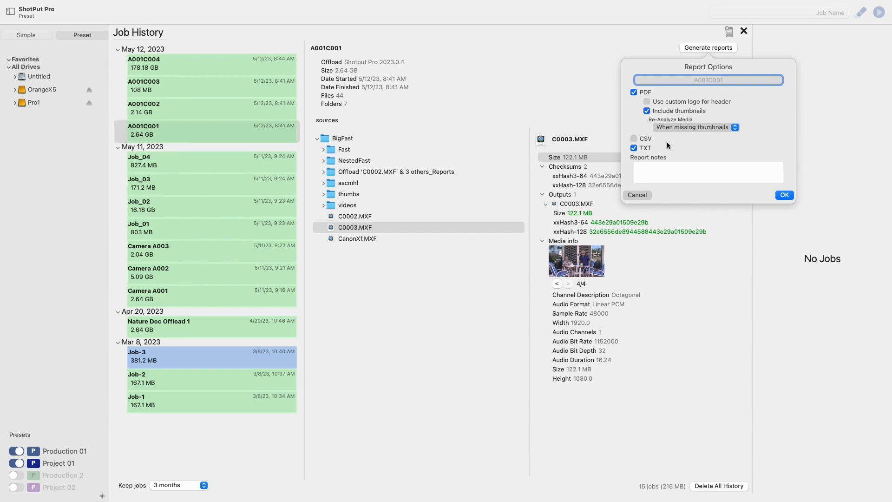
pyautogui.moveTo(634, 103)
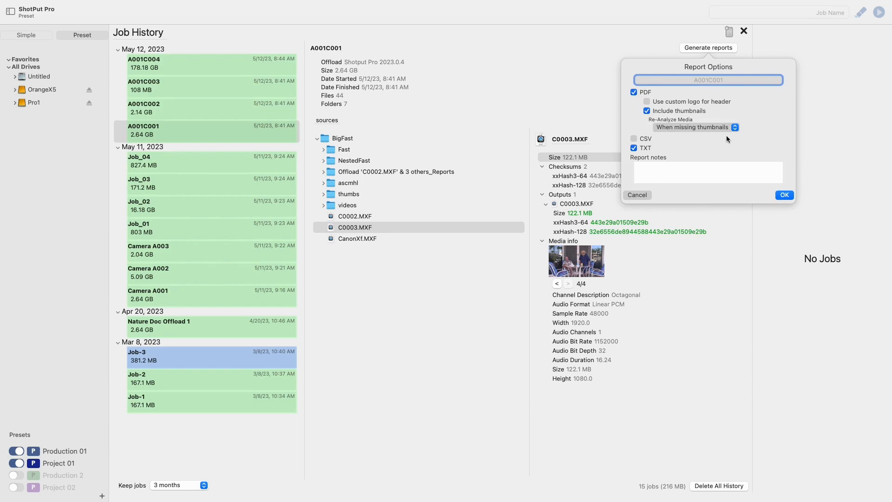
pyautogui.moveTo(743, 127)
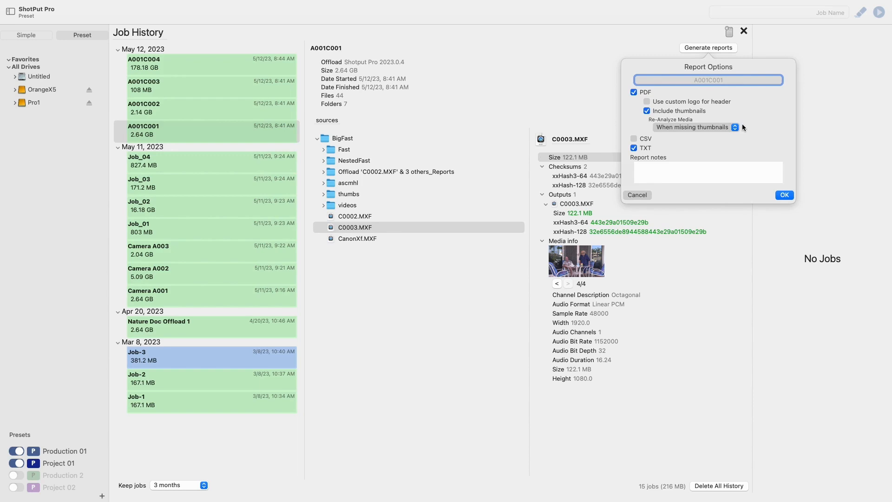
# - Try Always and When missing thumbnails, then set Re-Analyze Media to Never
pyautogui.click(694, 127)
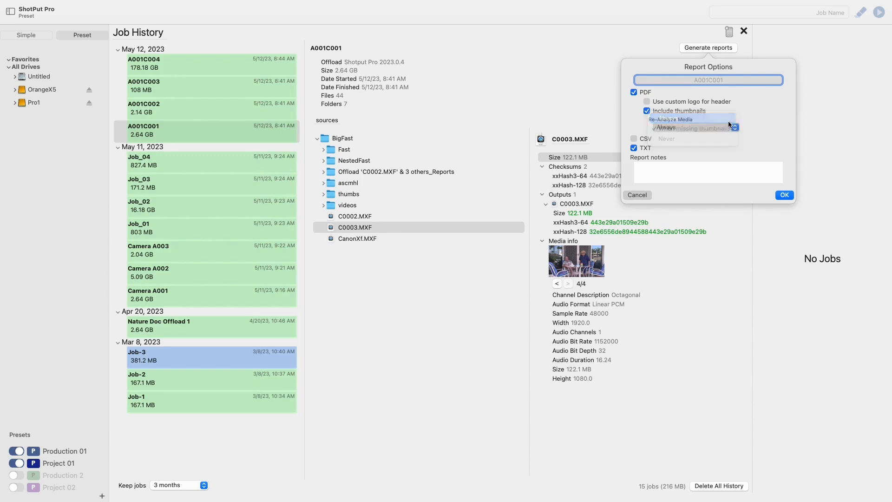
pyautogui.click(666, 127)
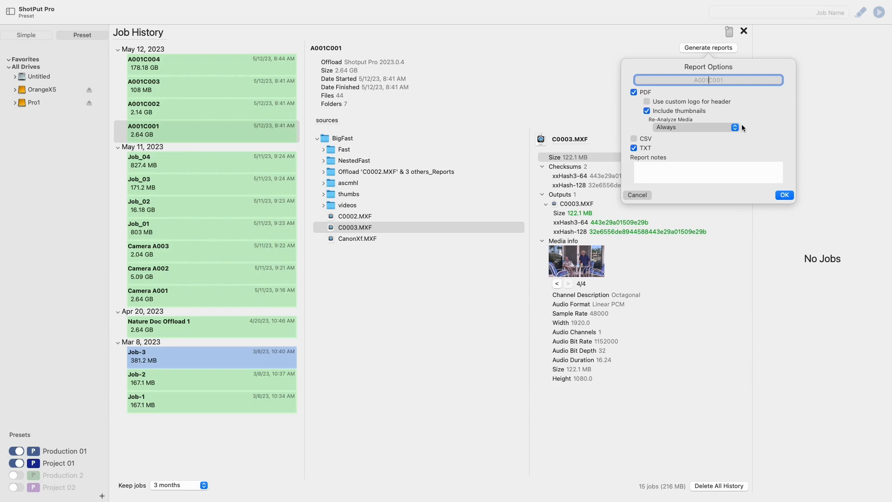
pyautogui.click(694, 127)
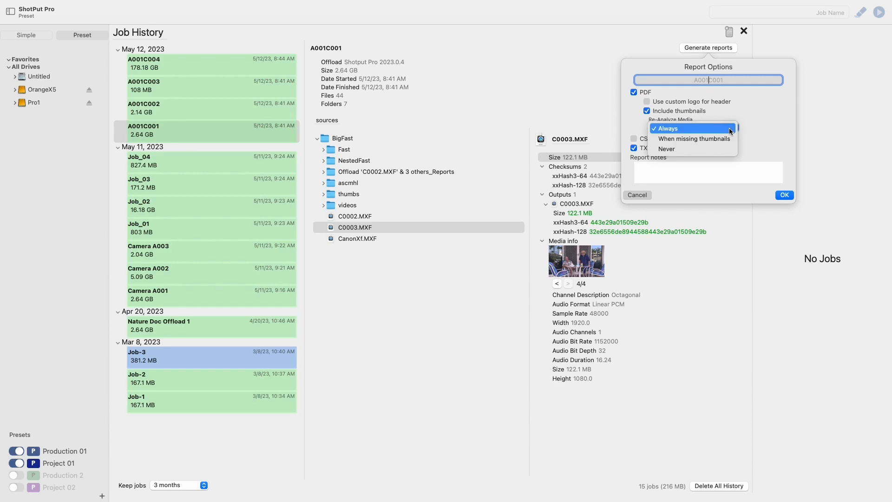
pyautogui.click(693, 138)
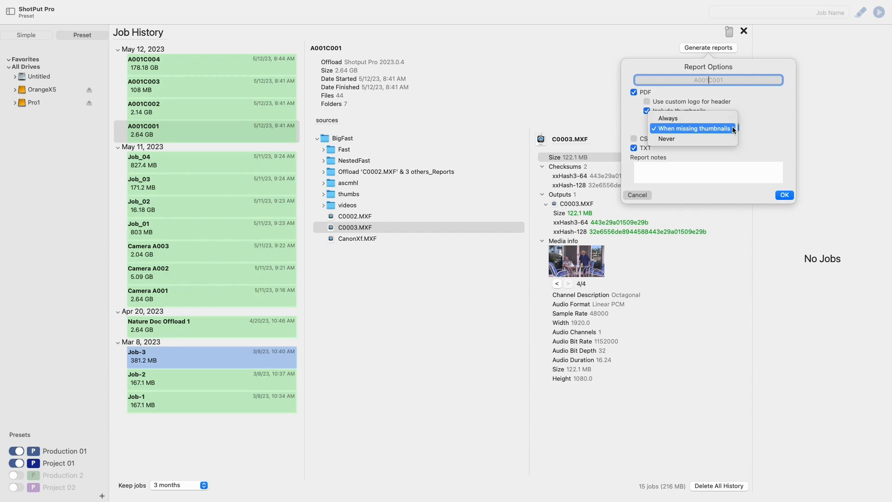
pyautogui.click(665, 138)
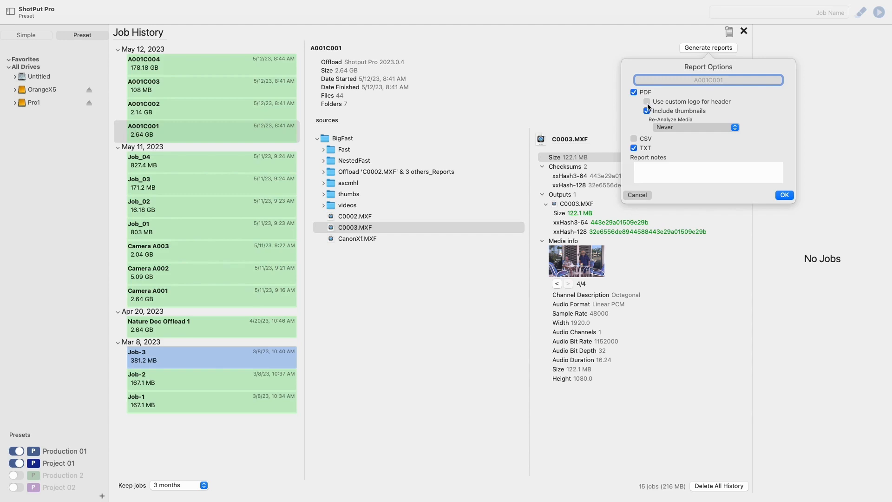
# - Enable 'Use custom logo for header' in the report options
pyautogui.click(646, 111)
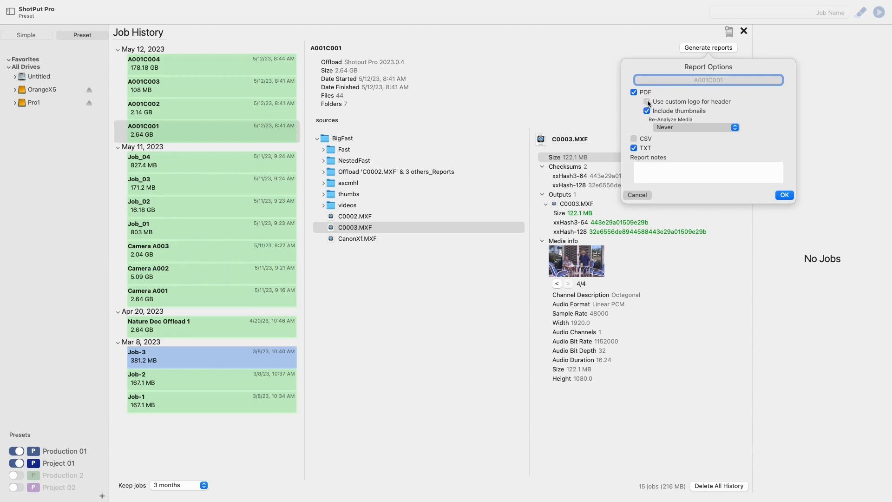
pyautogui.click(647, 101)
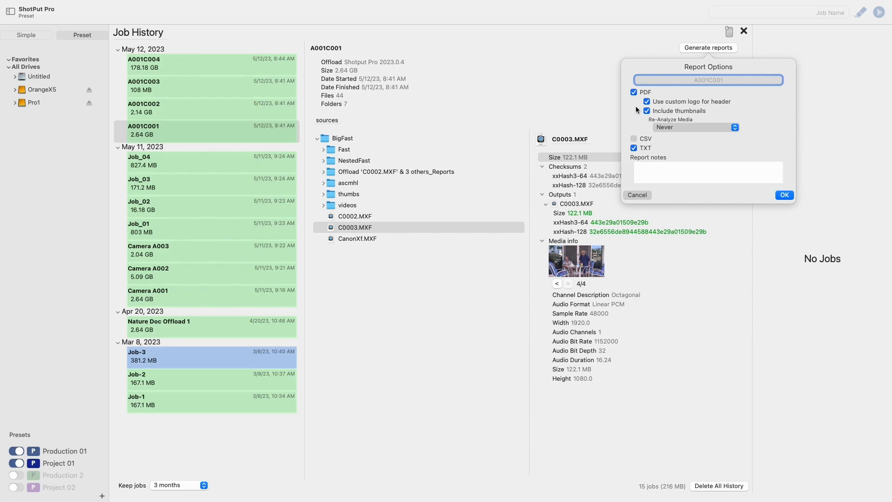
pyautogui.moveTo(639, 162)
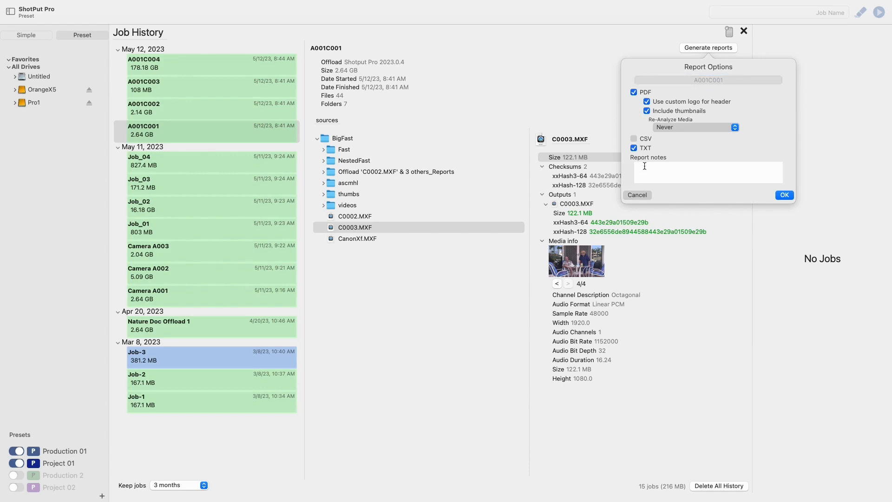
# - Type 'Production Info:', 'DIT Details:' and 'Project Name:' lines into Report notes
pyautogui.write('Production Info:')
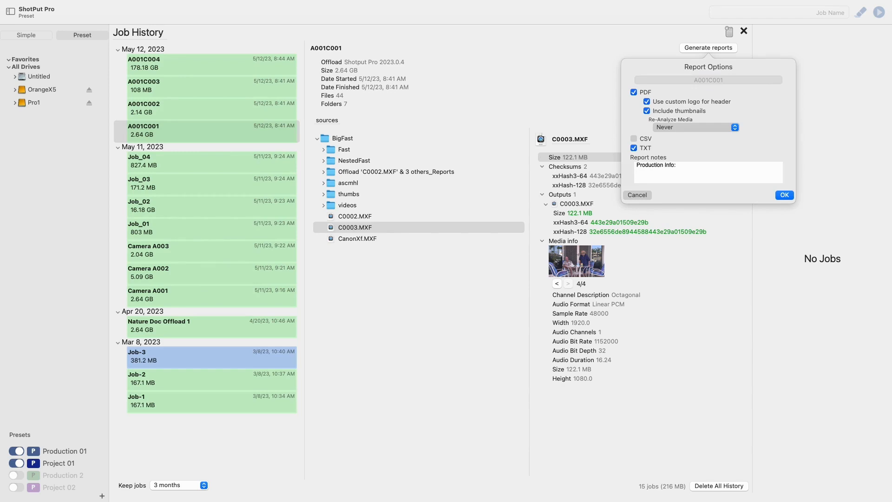
pyautogui.write('DIT Data')
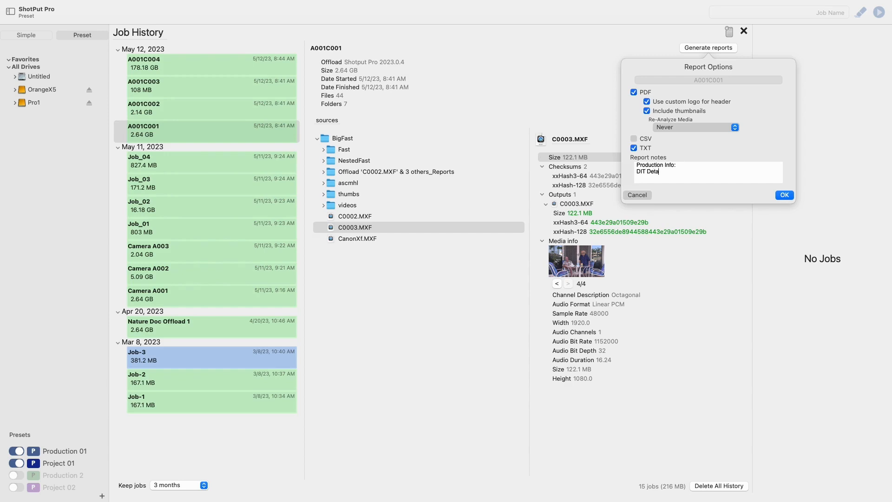
pyautogui.write('Pro')
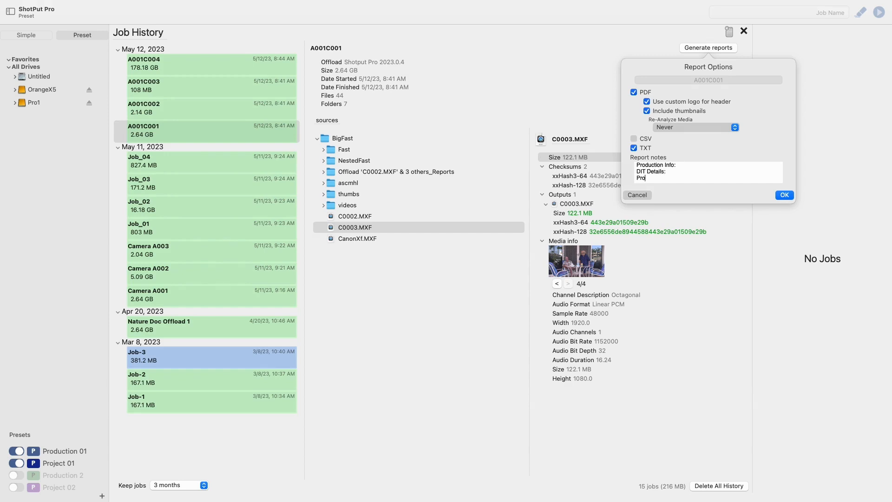
pyautogui.write('Project Name:')
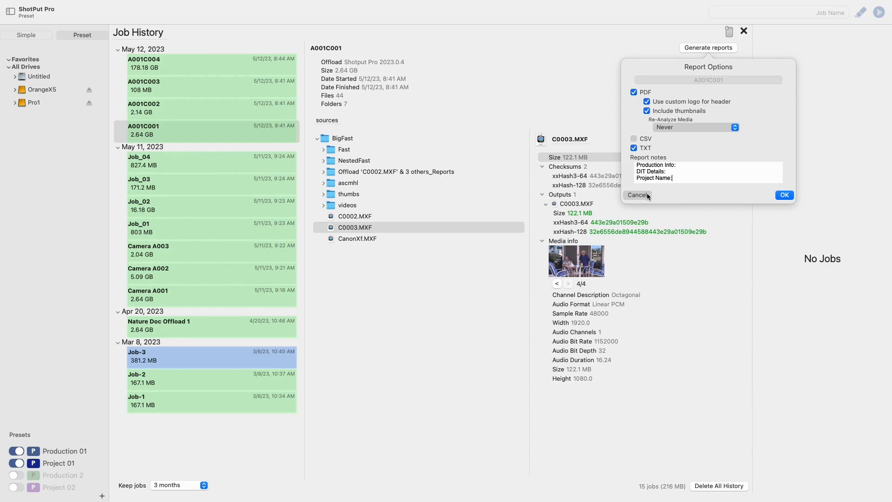
# - Cancel the A001C001 report options and select the May 11 and May 12, 2023 job groups
pyautogui.click(637, 194)
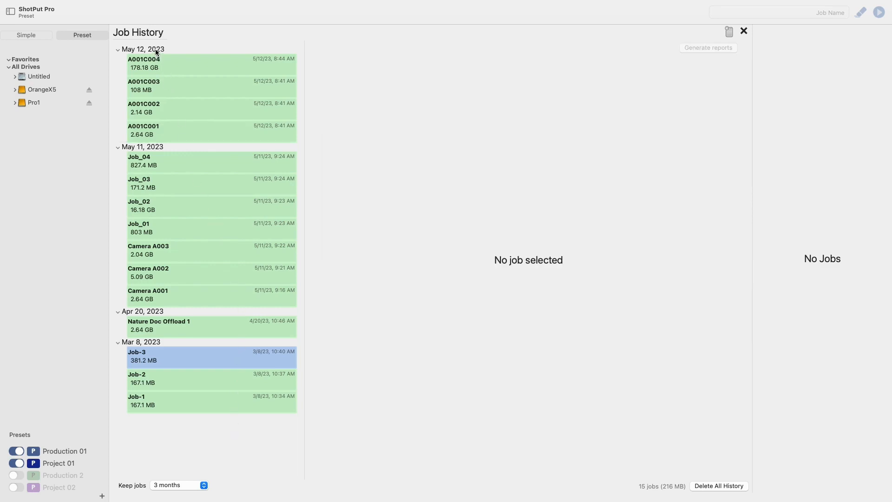
pyautogui.moveTo(166, 50)
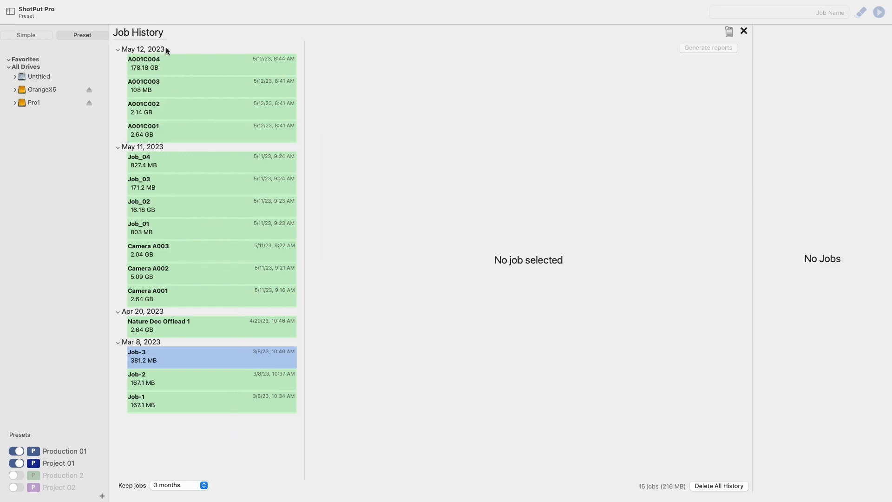
pyautogui.click(144, 49)
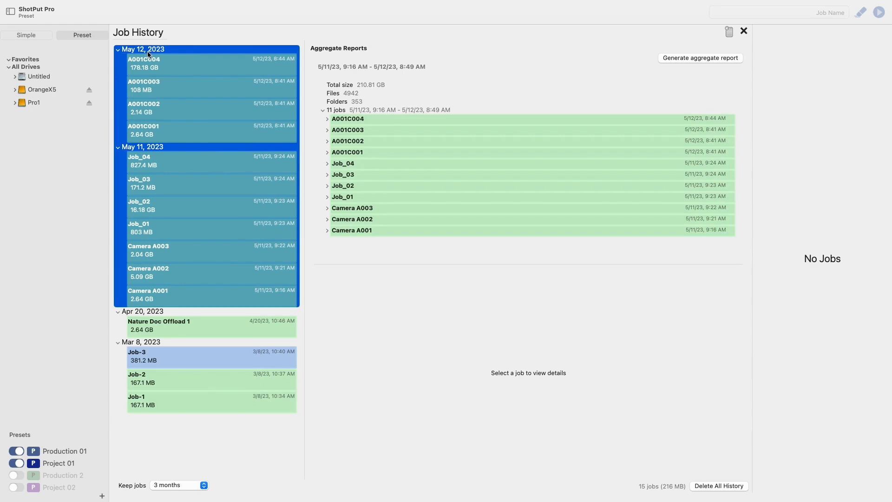
pyautogui.click(200, 161)
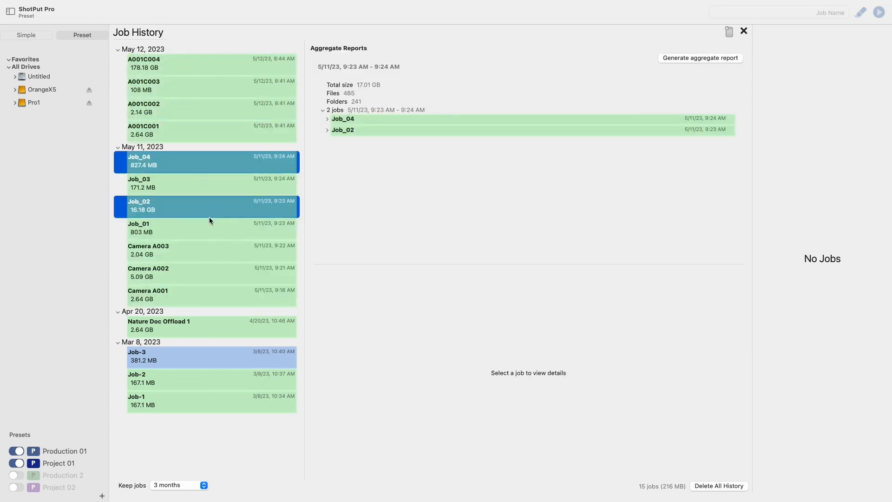
pyautogui.click(144, 49)
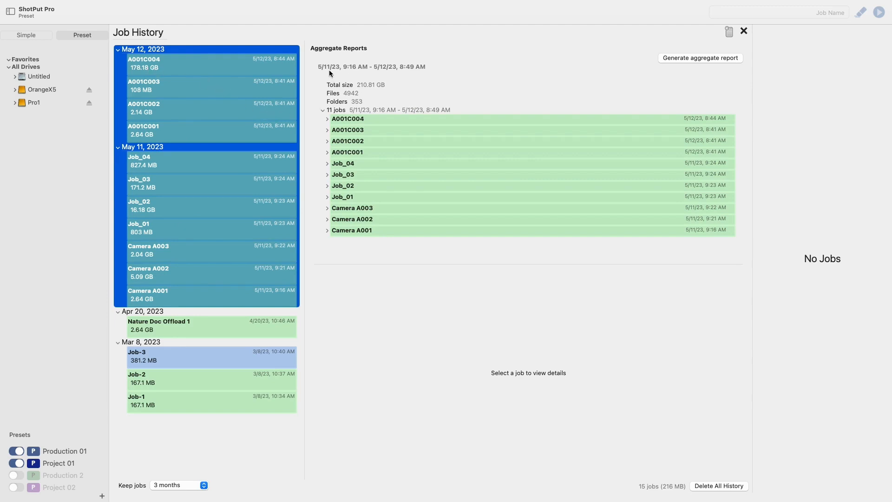
pyautogui.moveTo(329, 71)
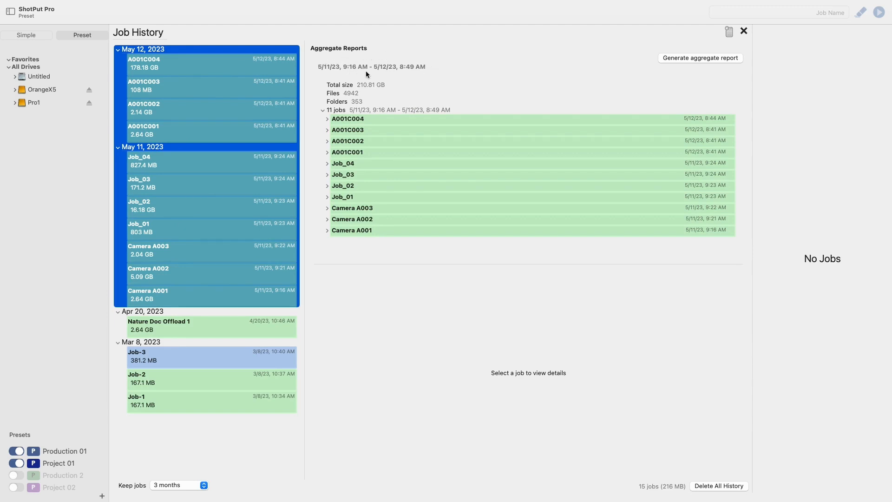
pyautogui.moveTo(409, 74)
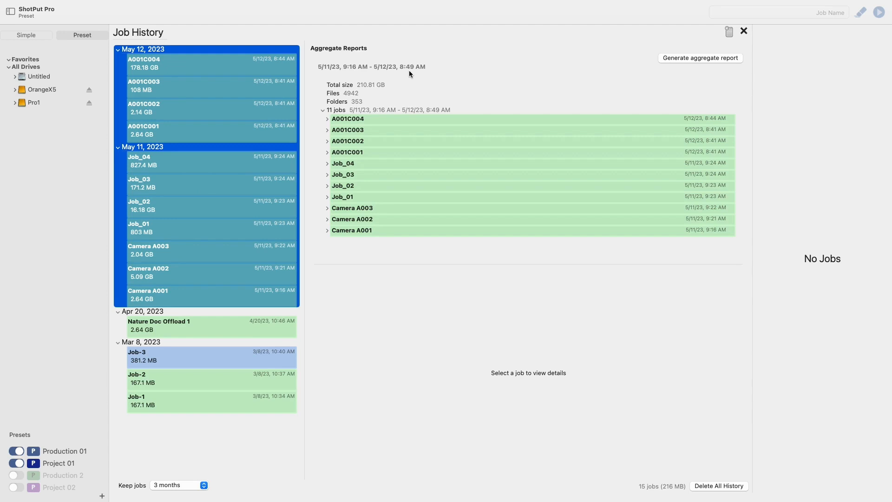
pyautogui.moveTo(390, 88)
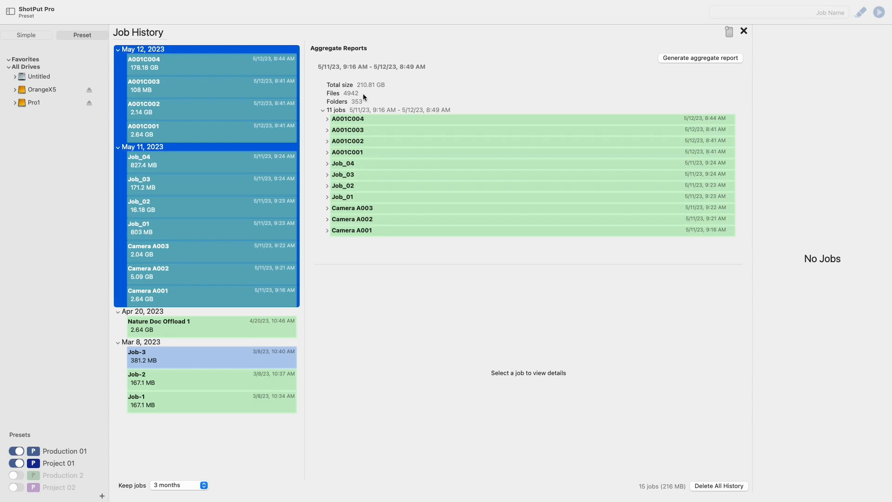
pyautogui.moveTo(400, 117)
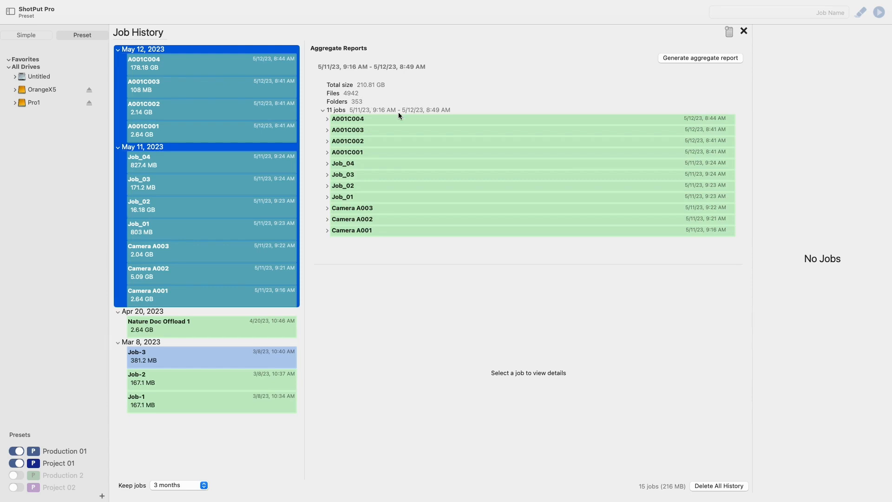
pyautogui.moveTo(337, 155)
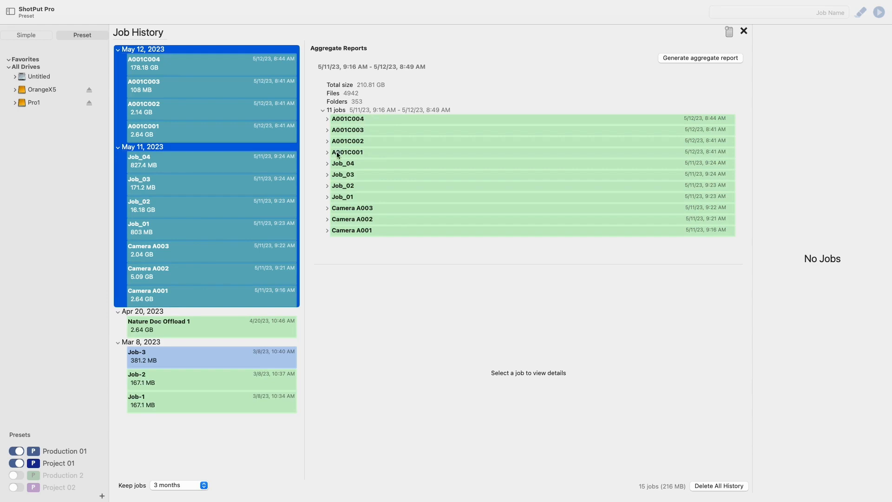
pyautogui.moveTo(353, 219)
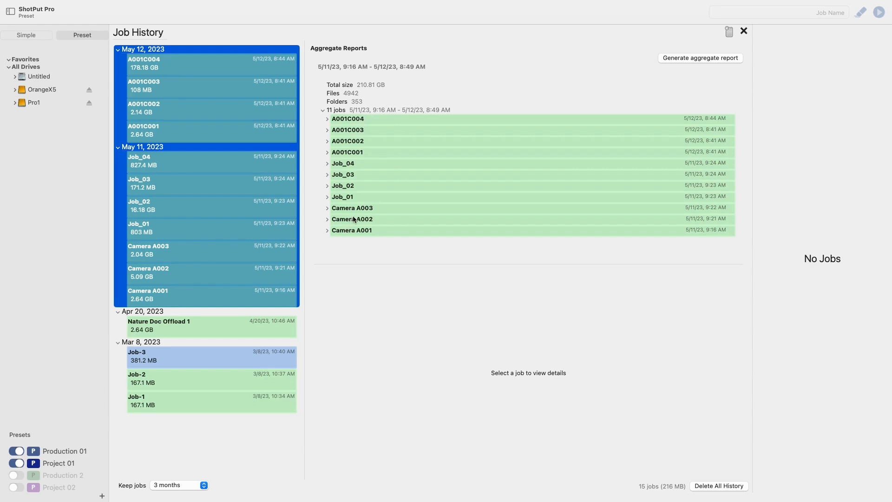
# - Browse Cameras A003 and A002, then view Camera A001's BigFast clip C0002.MXF at thumbnail 2/4
pyautogui.click(352, 208)
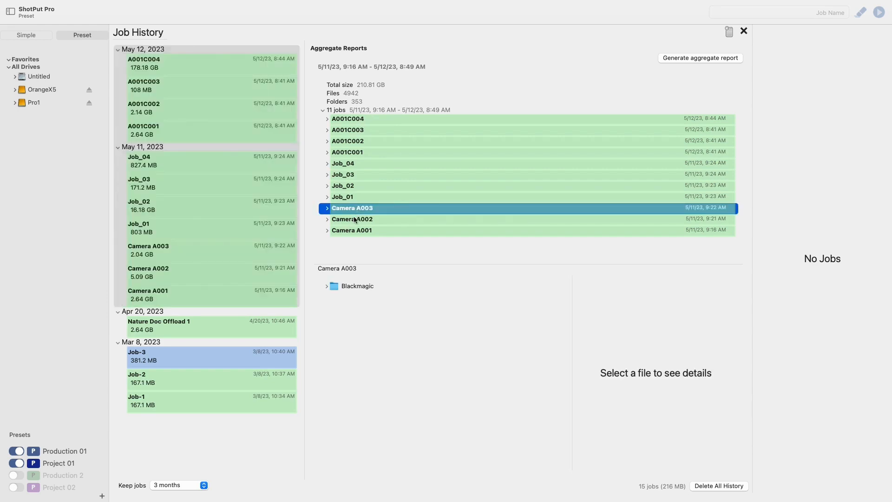
pyautogui.click(352, 219)
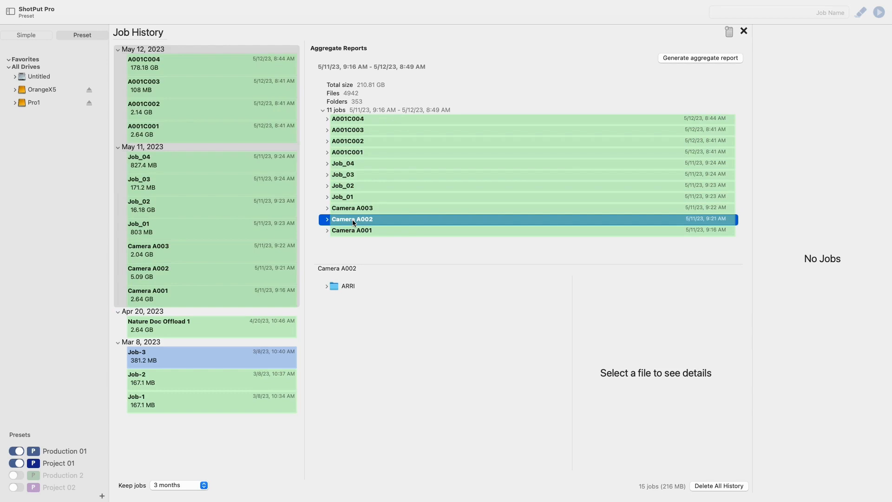
pyautogui.click(352, 231)
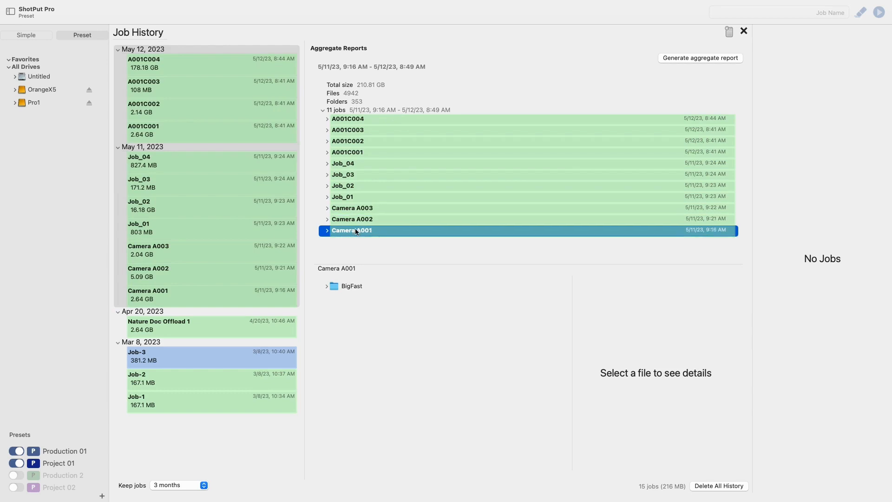
pyautogui.click(327, 286)
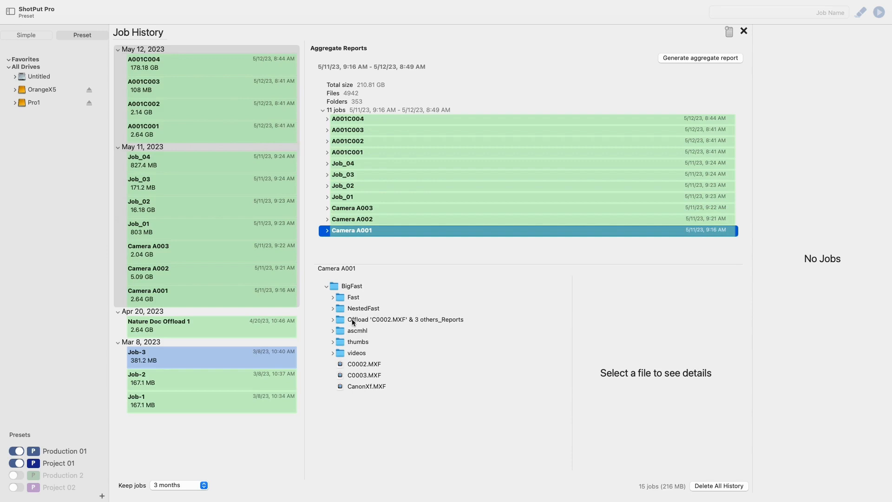
pyautogui.click(364, 363)
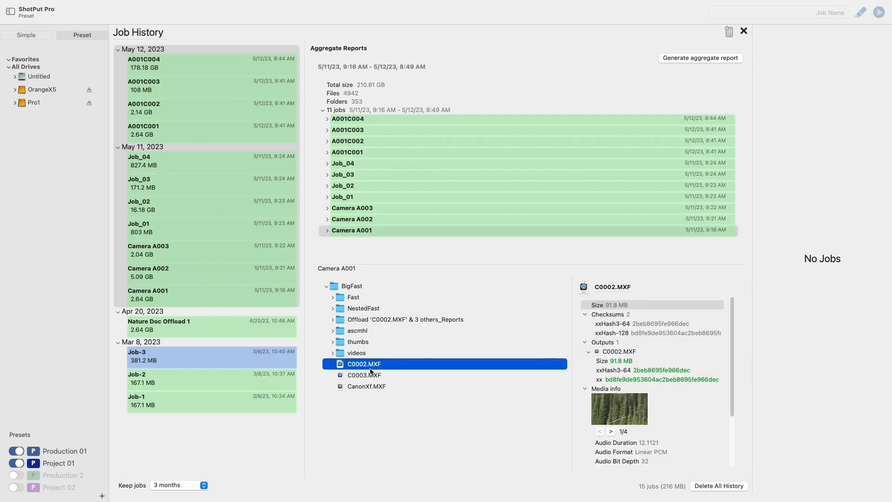
pyautogui.moveTo(608, 422)
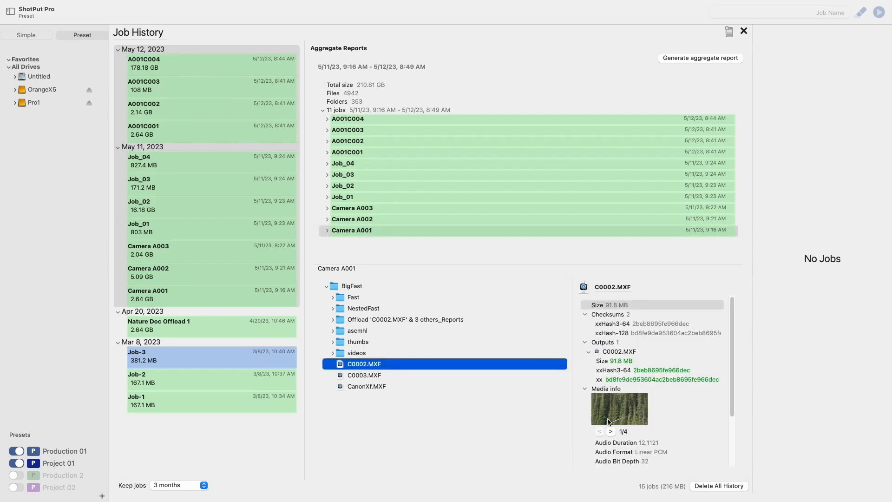
pyautogui.click(611, 432)
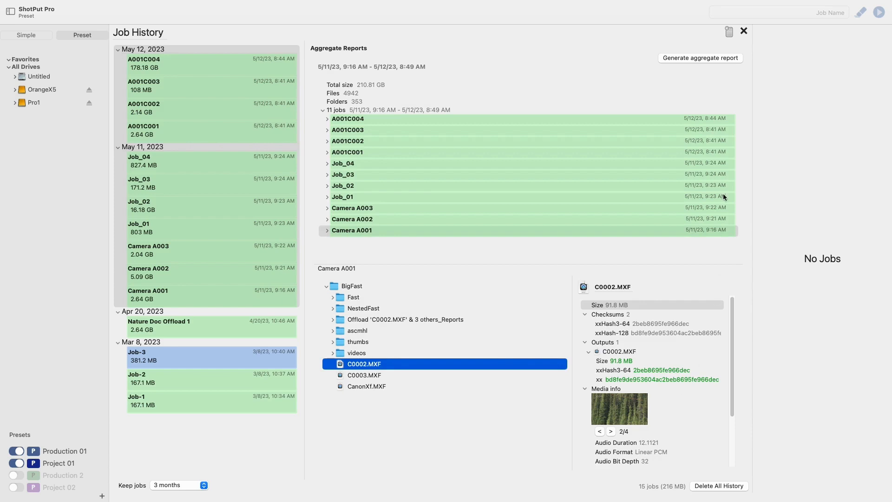
pyautogui.moveTo(738, 69)
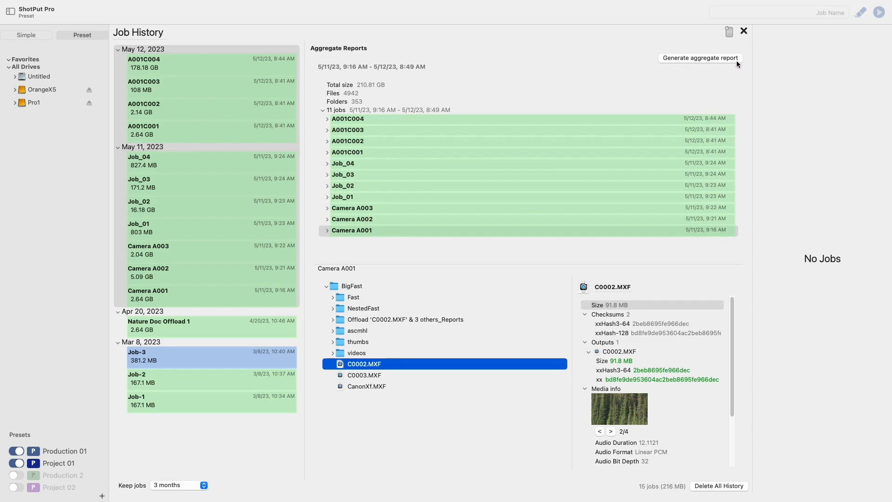
# - Start the 'Summary May 11 - May 12' aggregate report, keeping Re-Analyze Media at Never
pyautogui.click(700, 58)
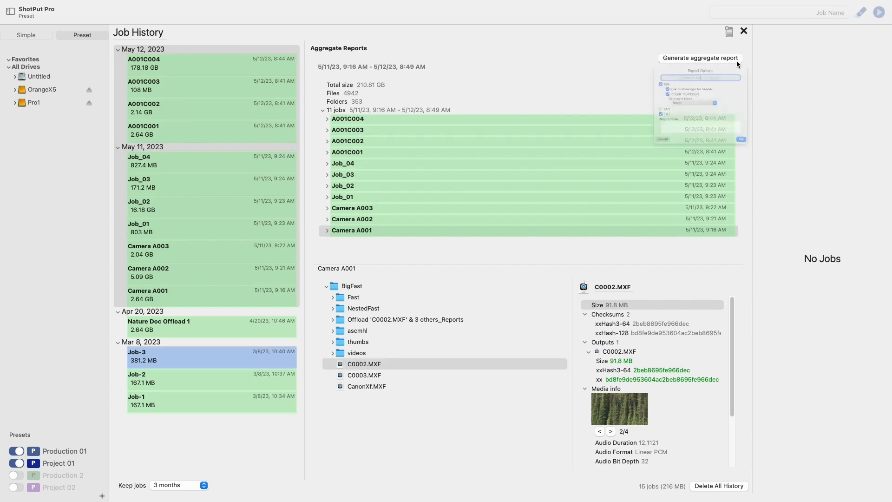
pyautogui.click(700, 58)
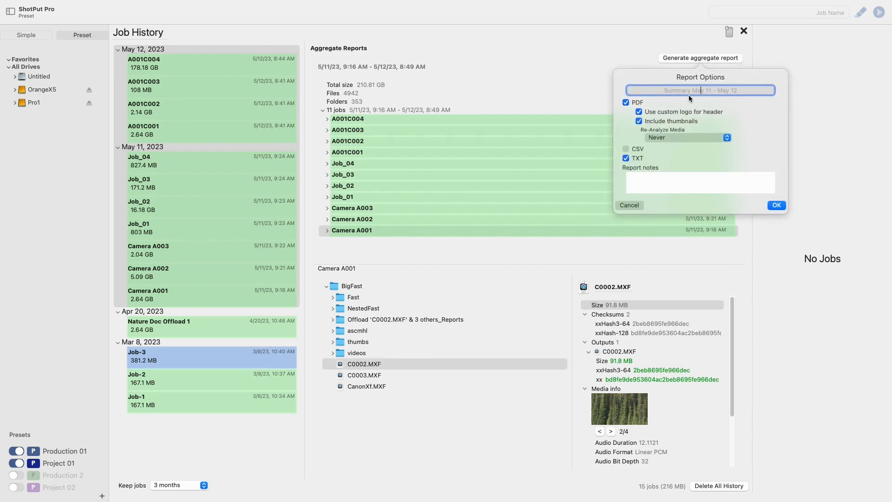
pyautogui.moveTo(726, 98)
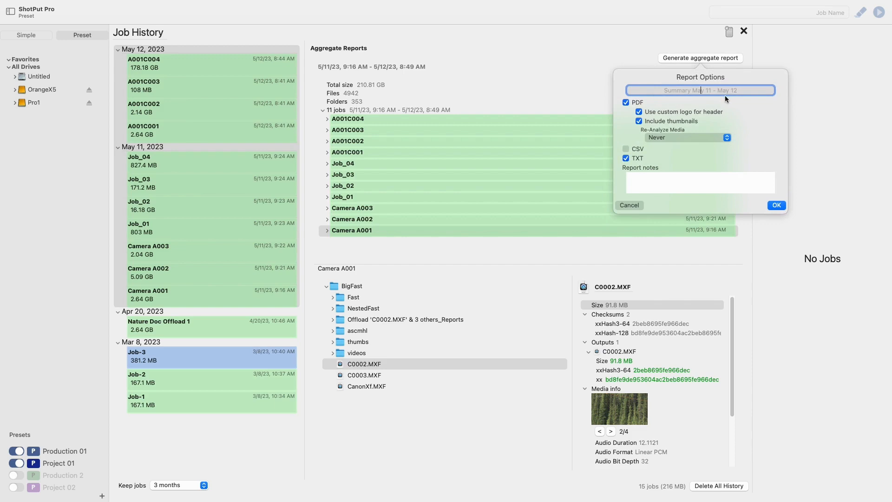
pyautogui.moveTo(729, 98)
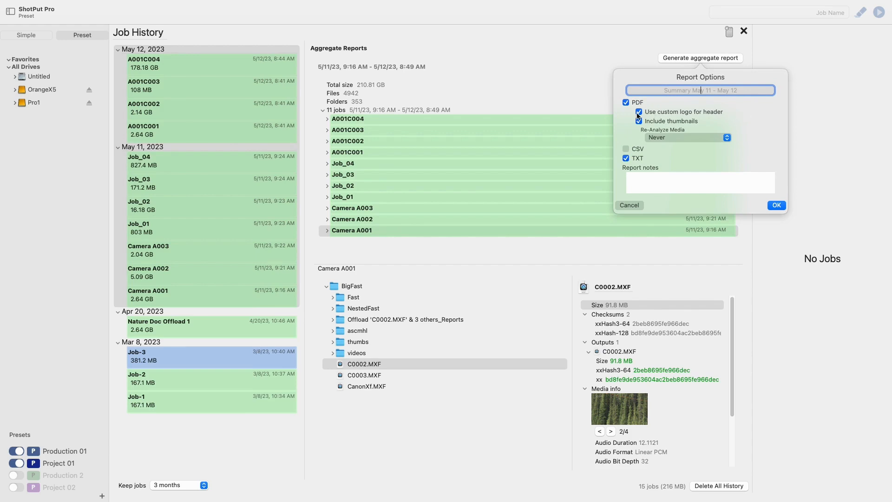
pyautogui.click(686, 137)
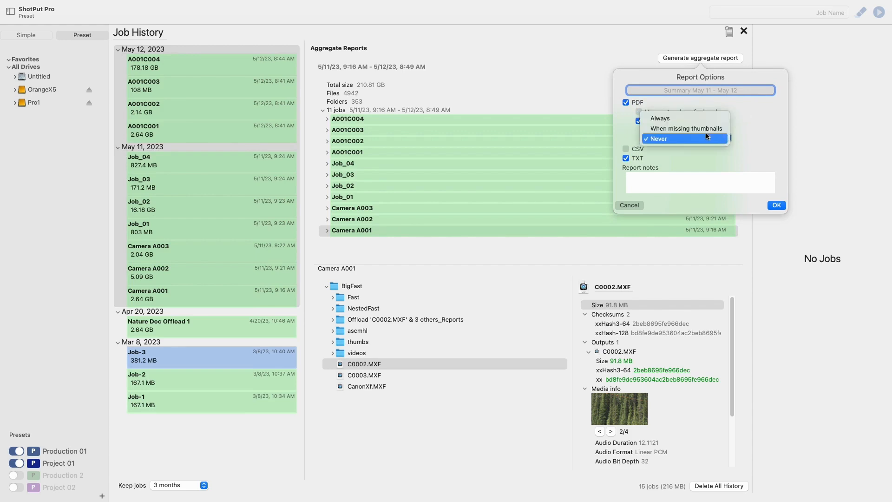
pyautogui.click(685, 128)
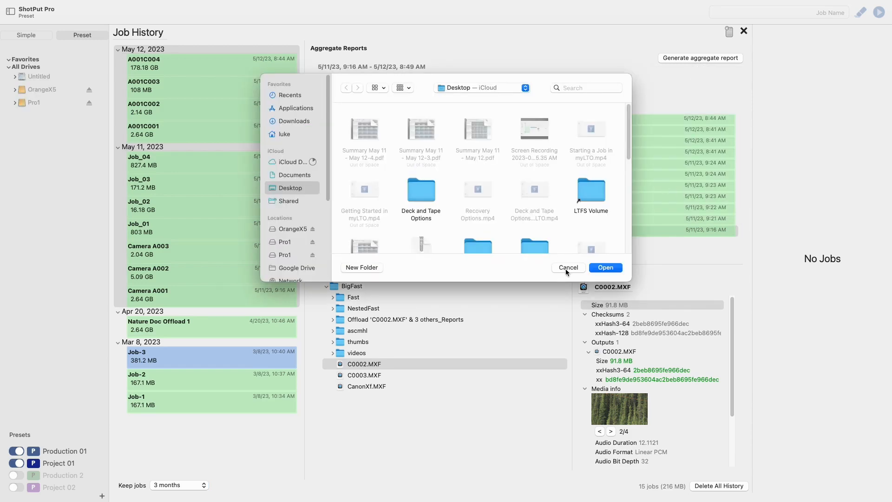
# - Confirm the report's save folder and view 'Summary May 11 - May 12' in the Reports list
pyautogui.click(568, 267)
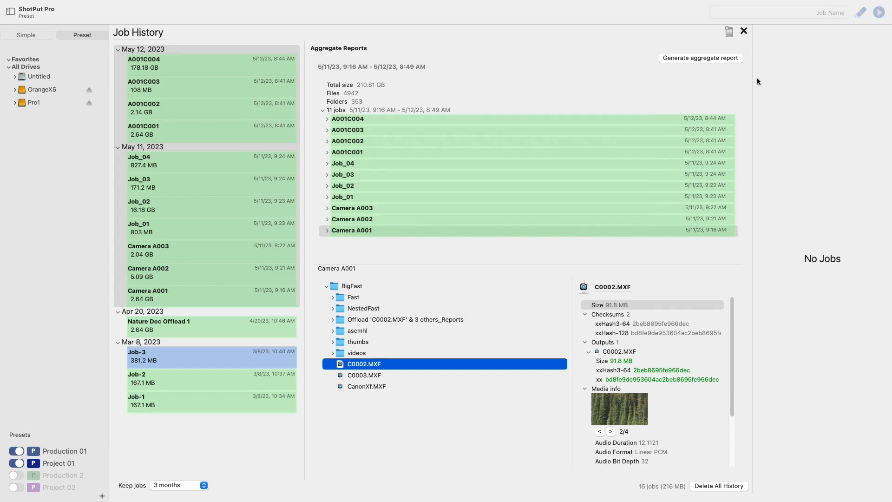
pyautogui.click(729, 32)
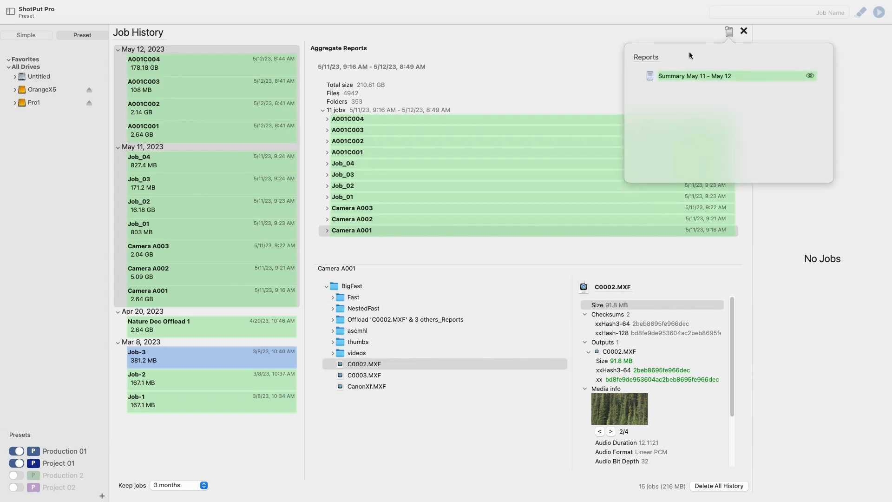
pyautogui.moveTo(754, 87)
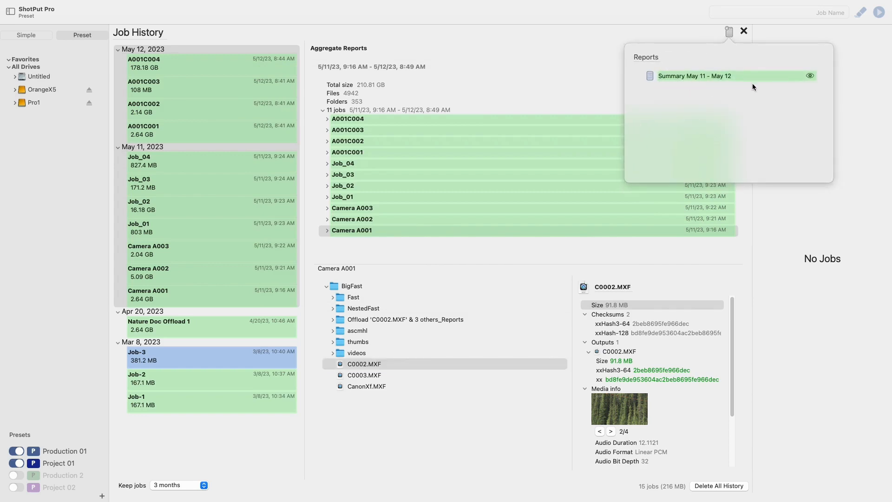
pyautogui.moveTo(813, 86)
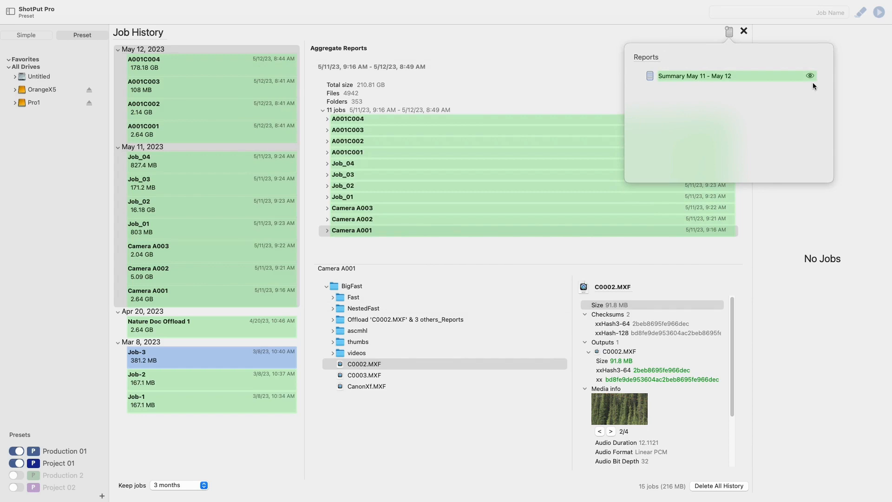
pyautogui.moveTo(804, 75)
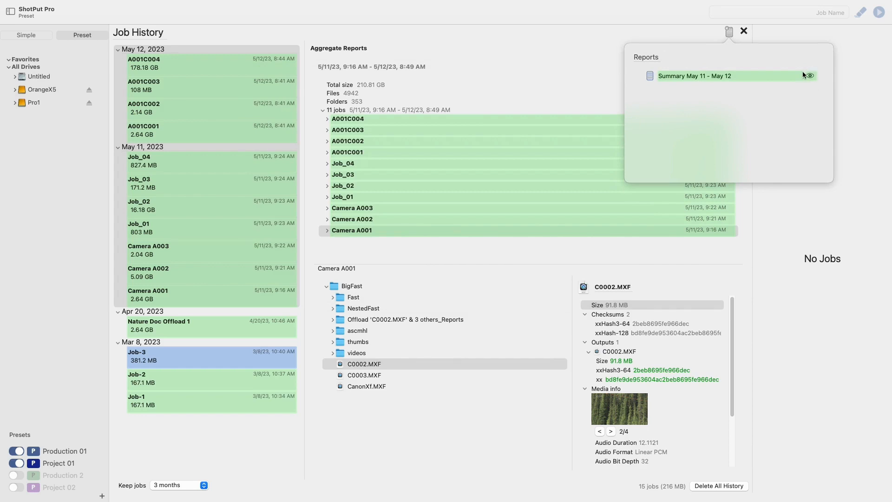
pyautogui.moveTo(815, 84)
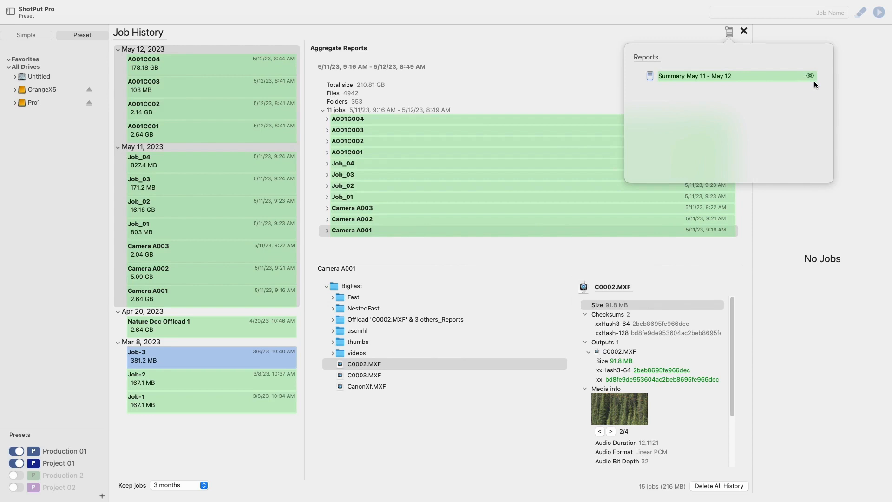
pyautogui.moveTo(778, 76)
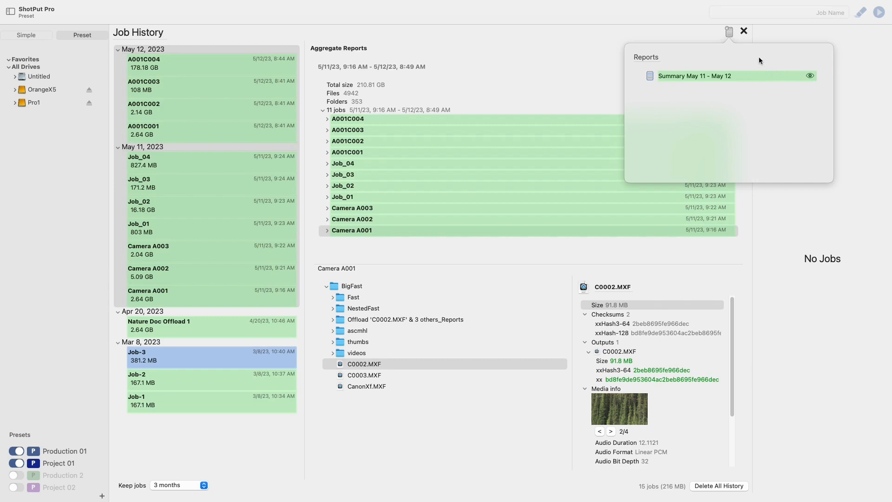
# - Close the Job History panel to reach the empty drop-files screen
pyautogui.click(743, 31)
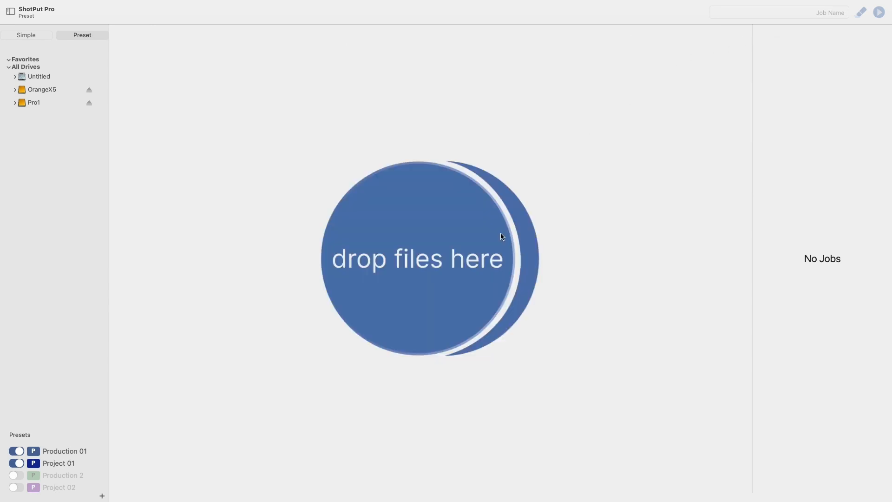
pyautogui.moveTo(475, 292)
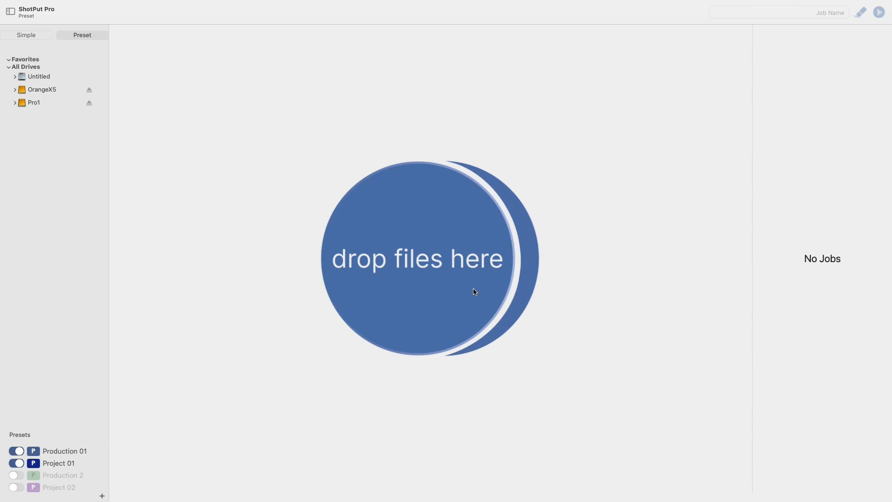